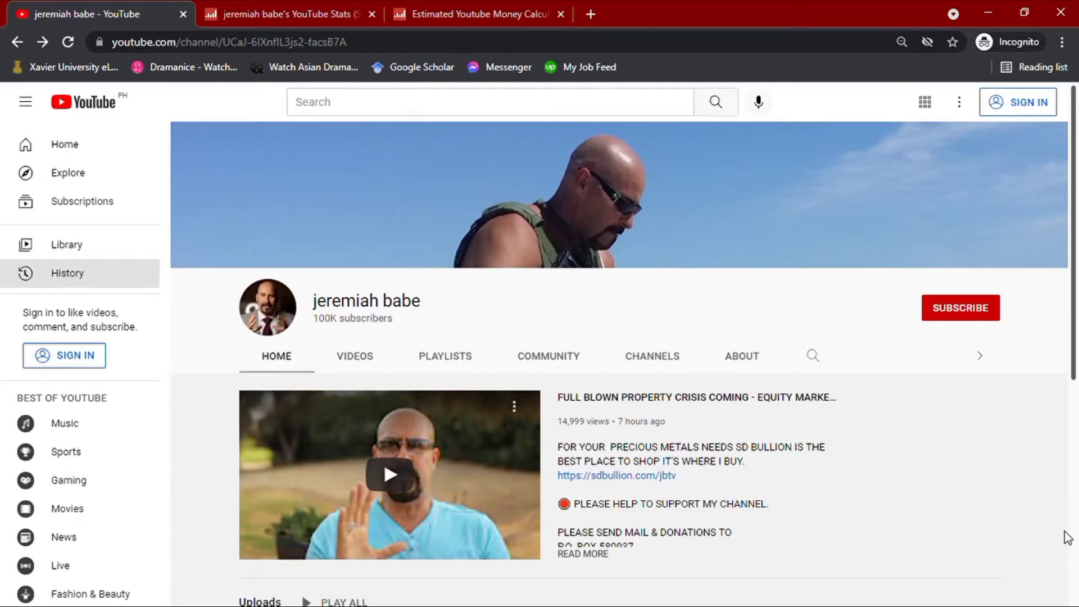
{"action": "mouse_move", "coordinate": [483, 234]}
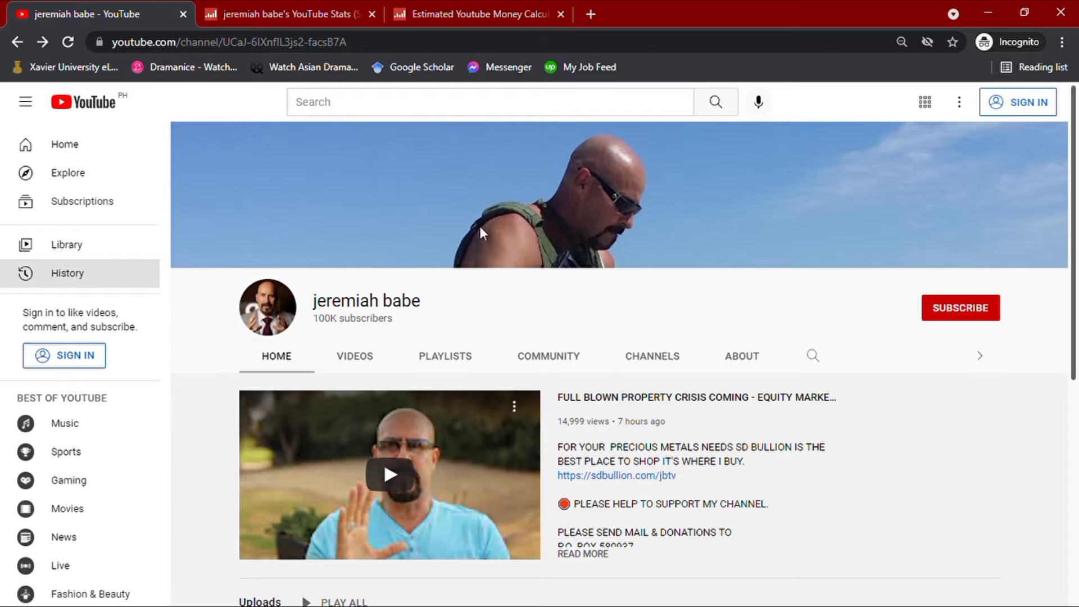
{"action": "mouse_move", "coordinate": [547, 297]}
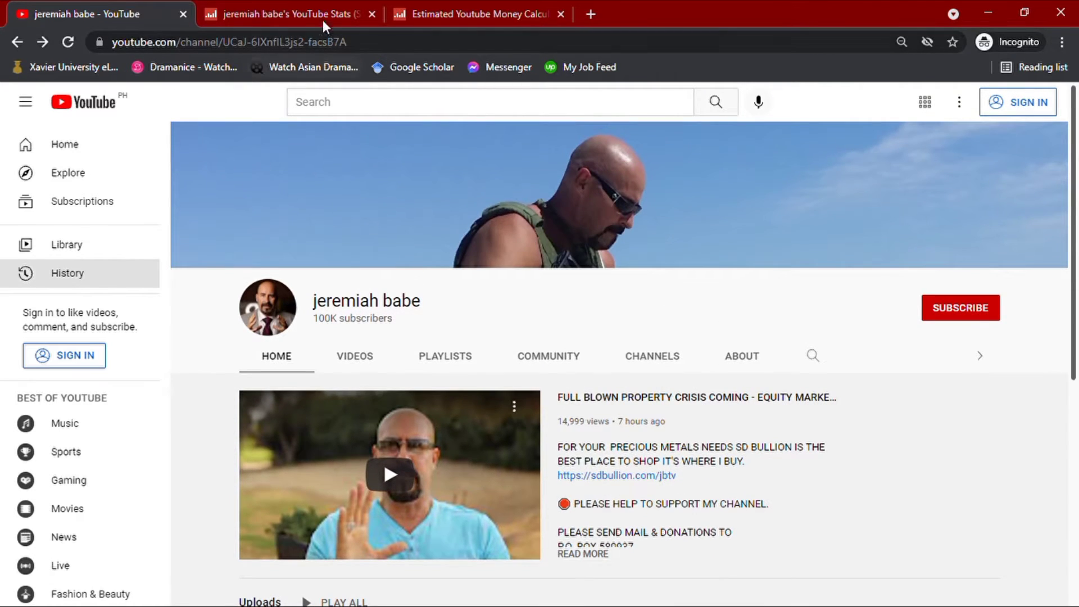
- View the channel's Social Blade statistics down to the estimated monthly and yearly earnings
{"action": "left_click", "coordinate": [299, 14]}
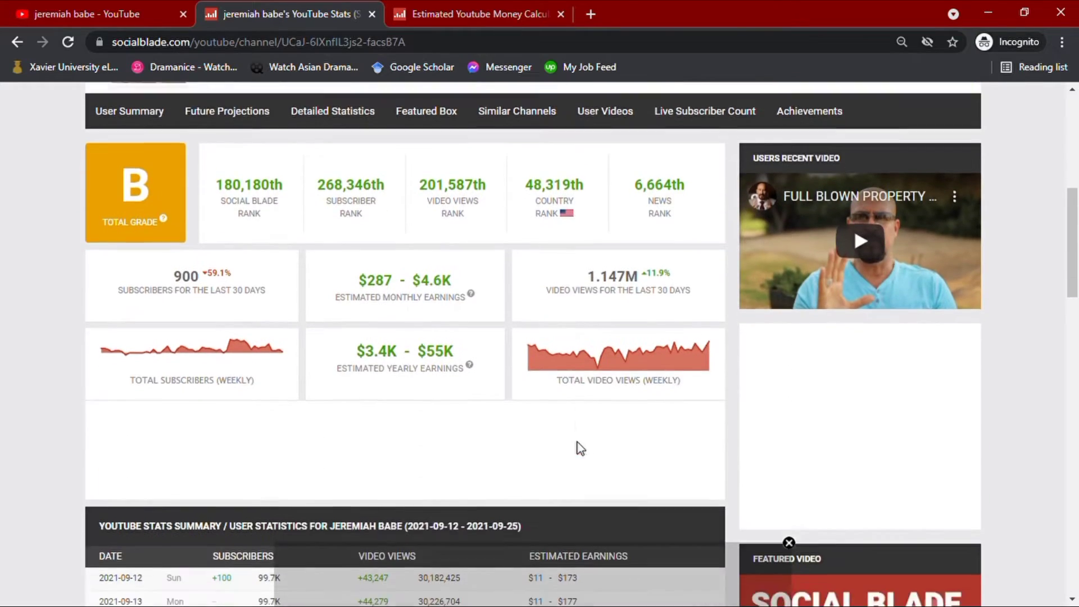
{"action": "scroll", "scroll_direction": "down", "scroll_amount": 3}
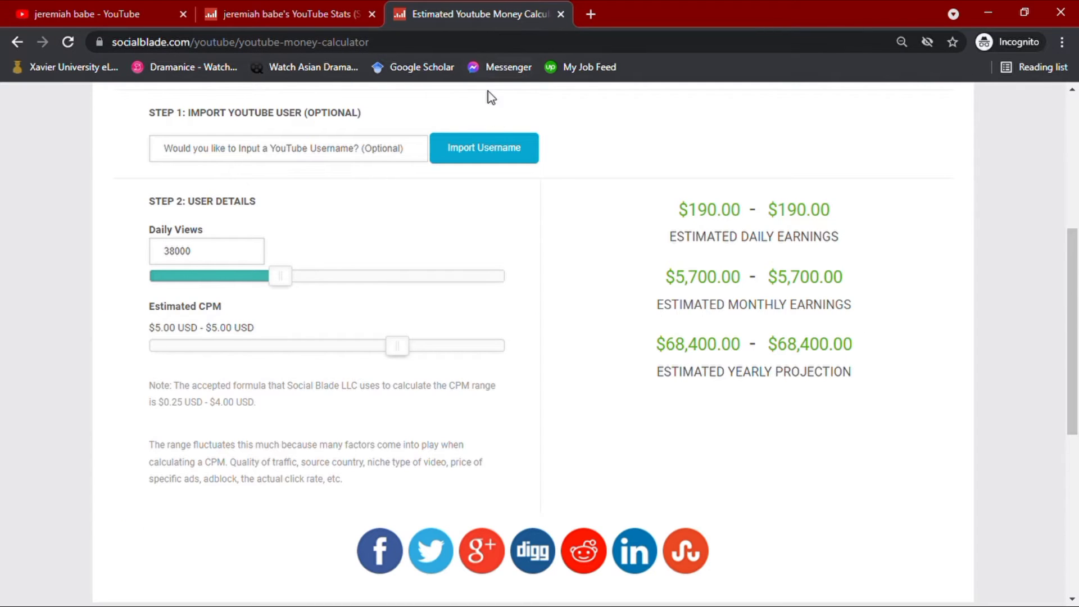
{"action": "mouse_move", "coordinate": [562, 249]}
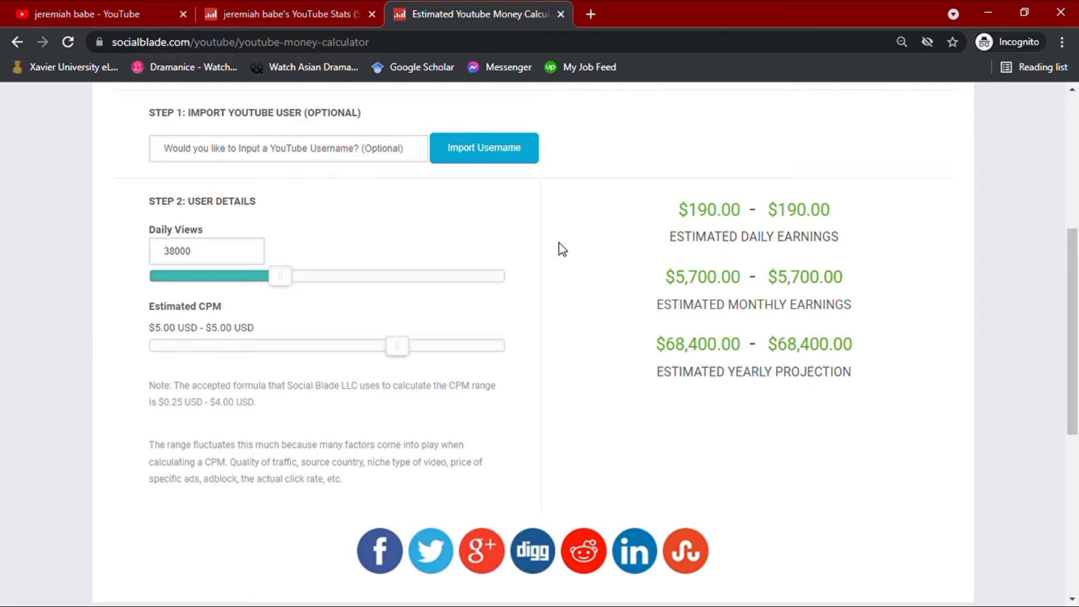
{"action": "mouse_move", "coordinate": [804, 196]}
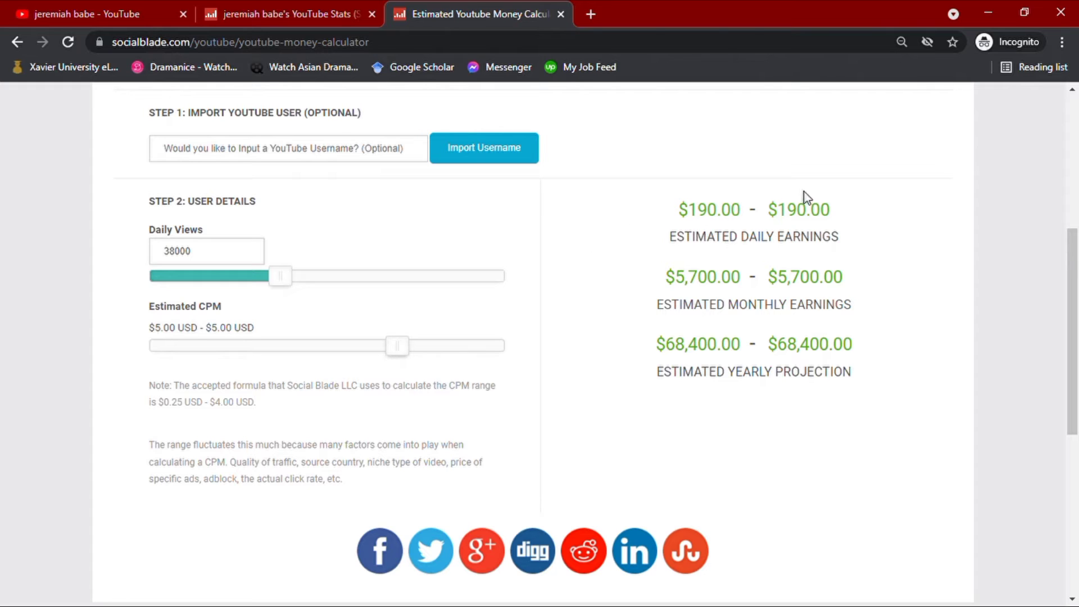
{"action": "mouse_move", "coordinate": [842, 223]}
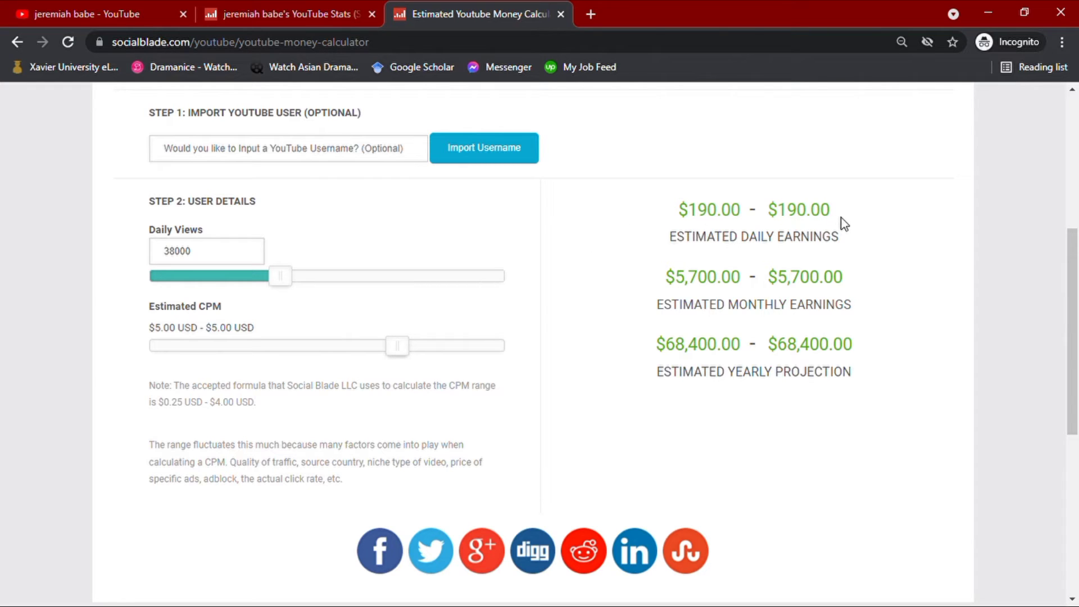
{"action": "mouse_move", "coordinate": [856, 299]}
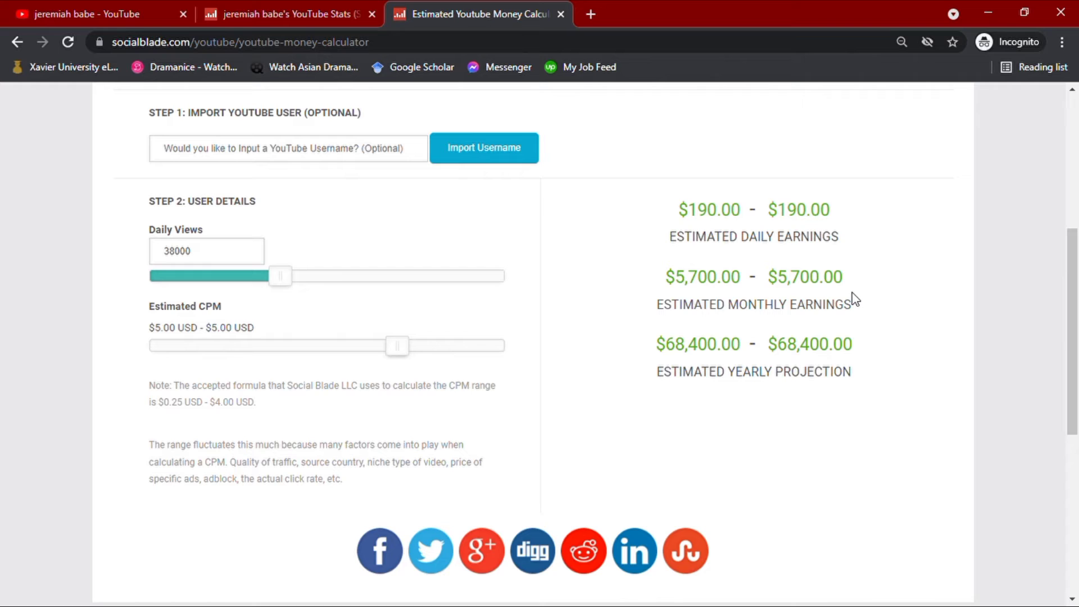
{"action": "mouse_move", "coordinate": [859, 371]}
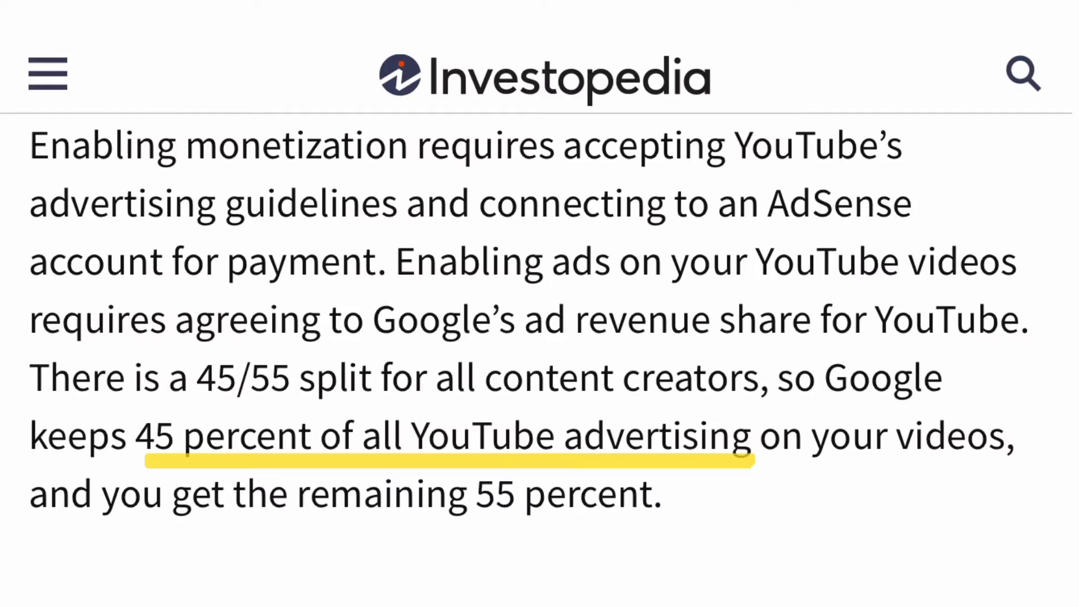
- Read the Investopedia ad-revenue excerpt, then return to the jeremiah babe channel's Videos list on YouTube
{"action": "left_click", "coordinate": [476, 14]}
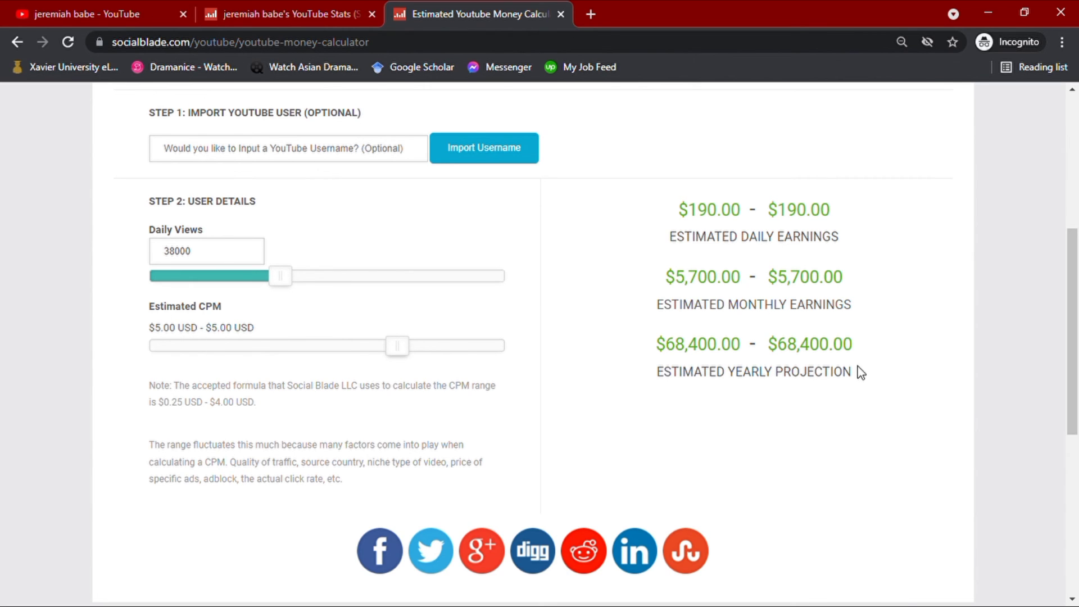
{"action": "mouse_move", "coordinate": [529, 99]}
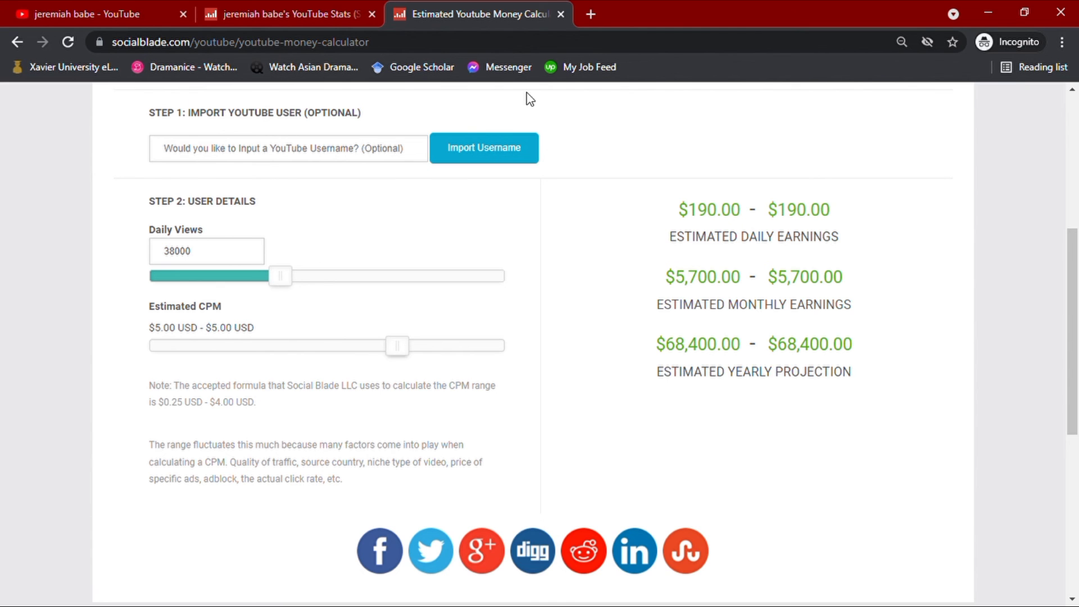
{"action": "left_click", "coordinate": [84, 15]}
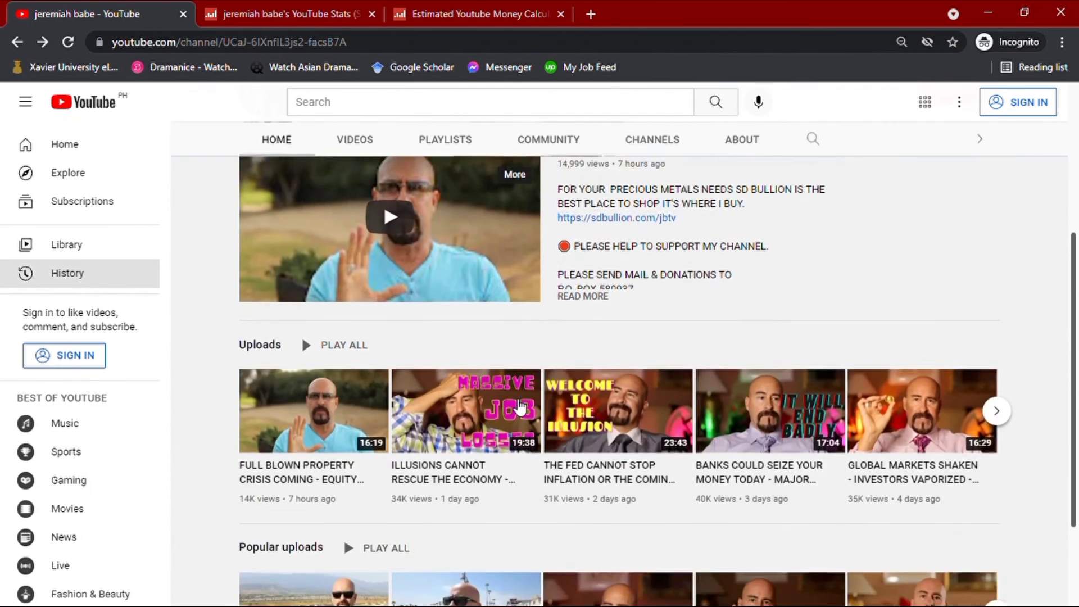
{"action": "scroll", "scroll_direction": "up", "scroll_amount": 3}
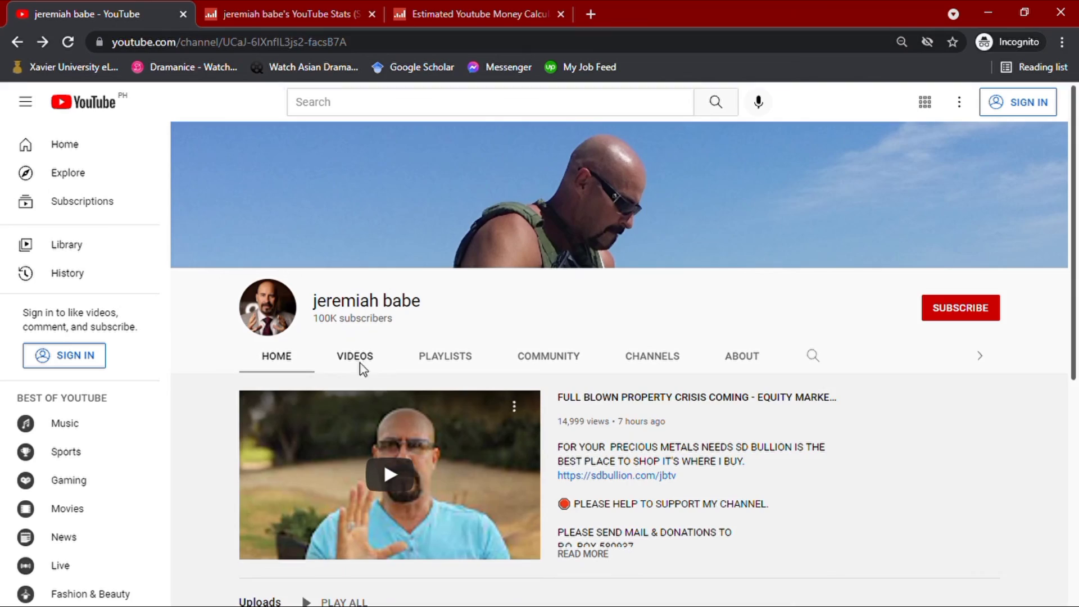
{"action": "left_click", "coordinate": [356, 355]}
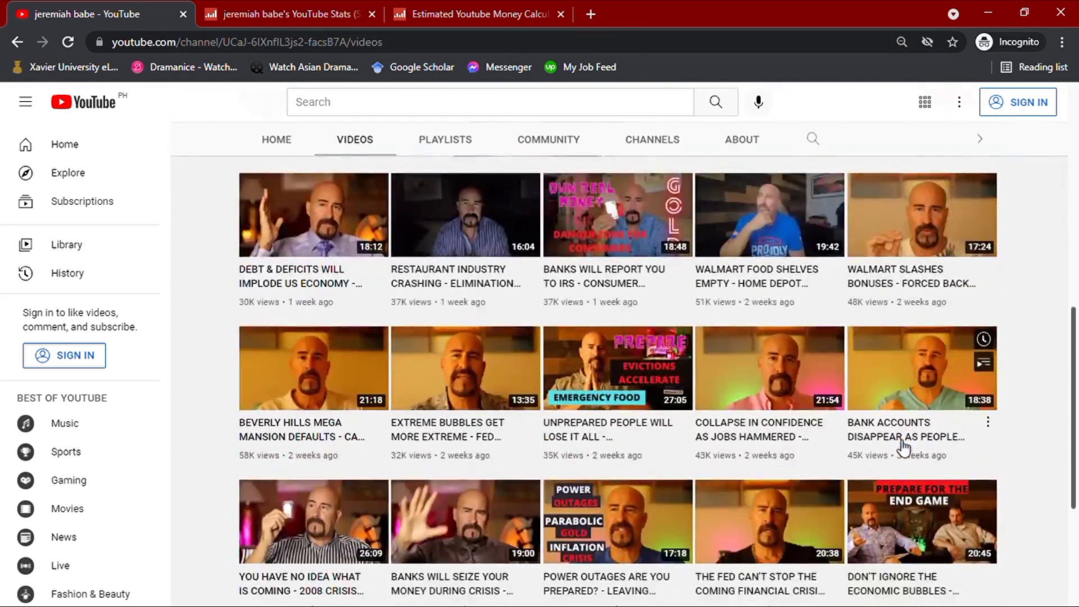